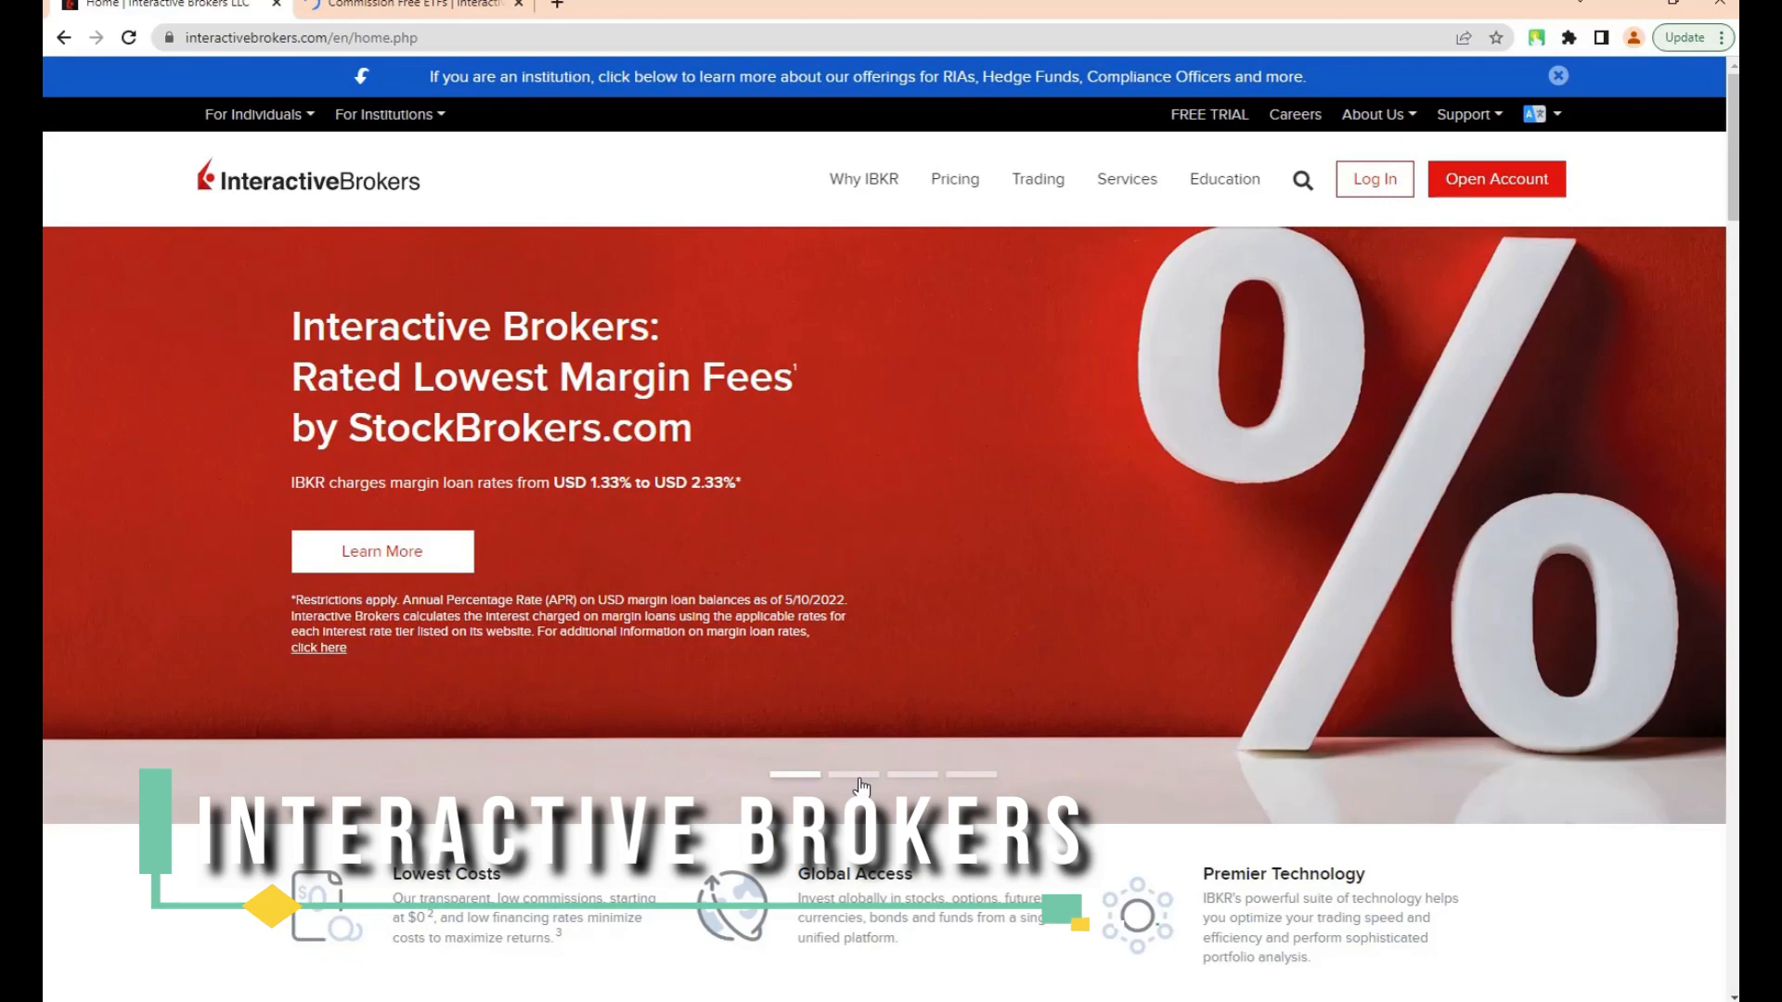
# Browse the homepage banner slides, including the IMPACT app slide, and scroll down the homepage.
pyautogui.click(858, 776)
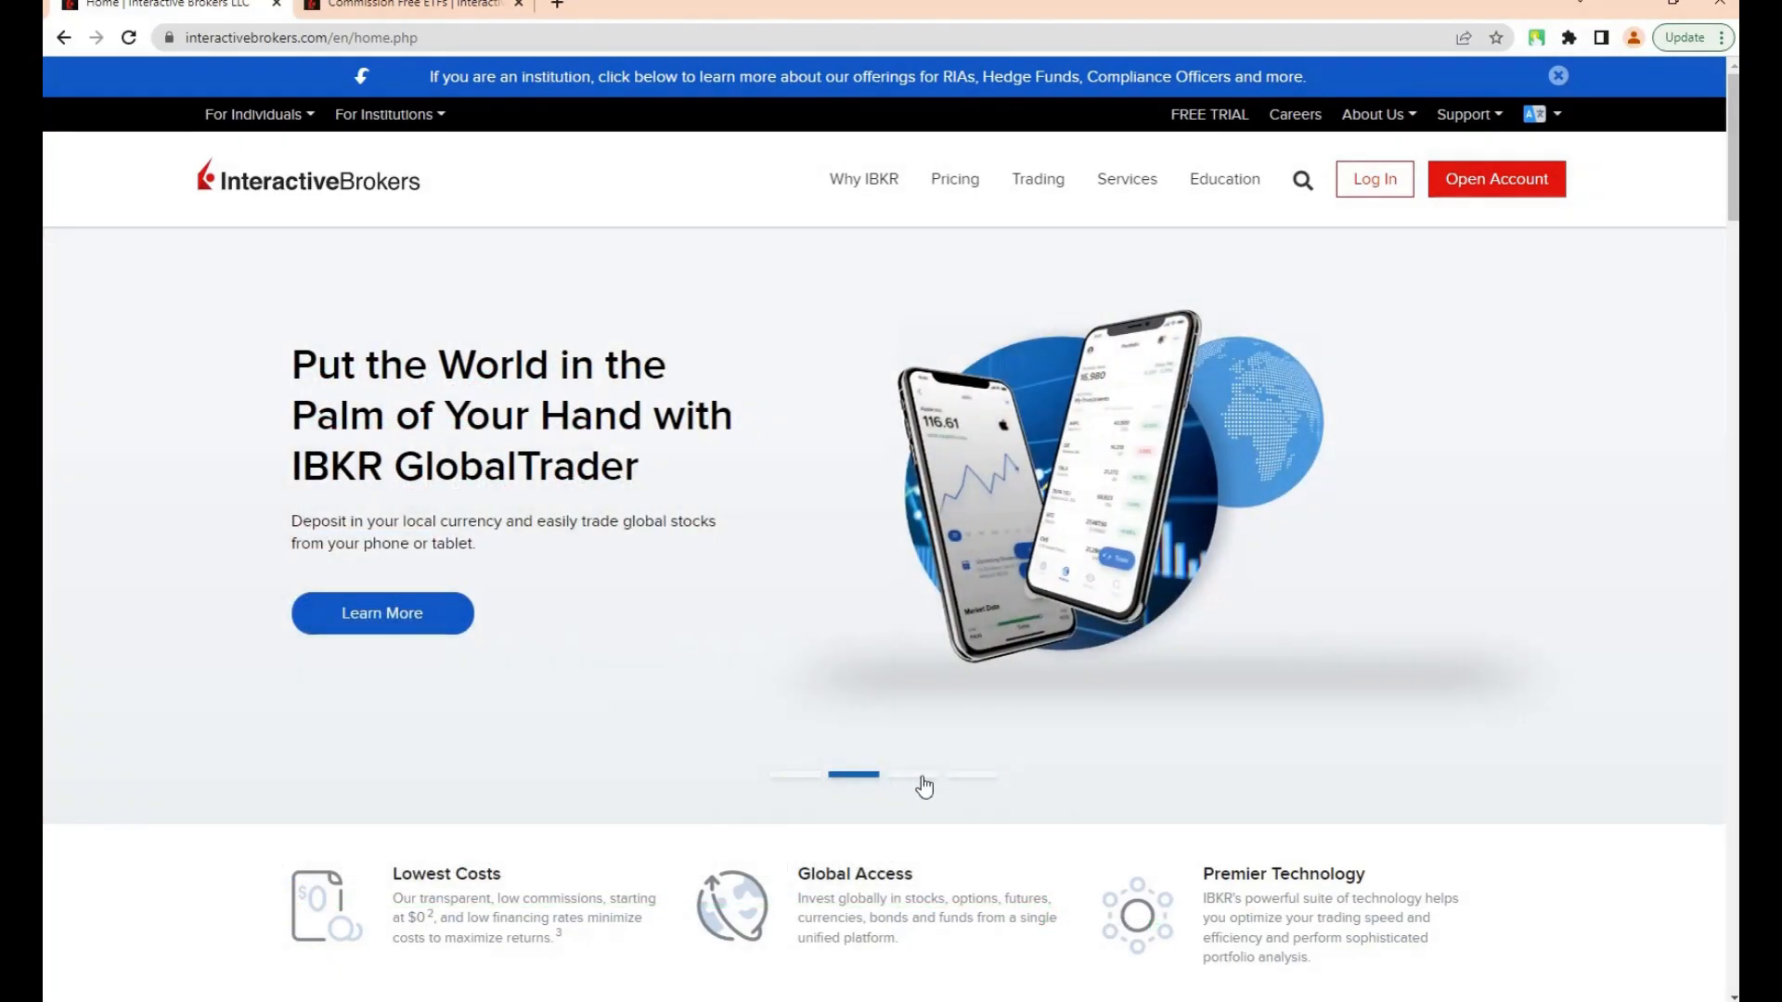
pyautogui.click(921, 774)
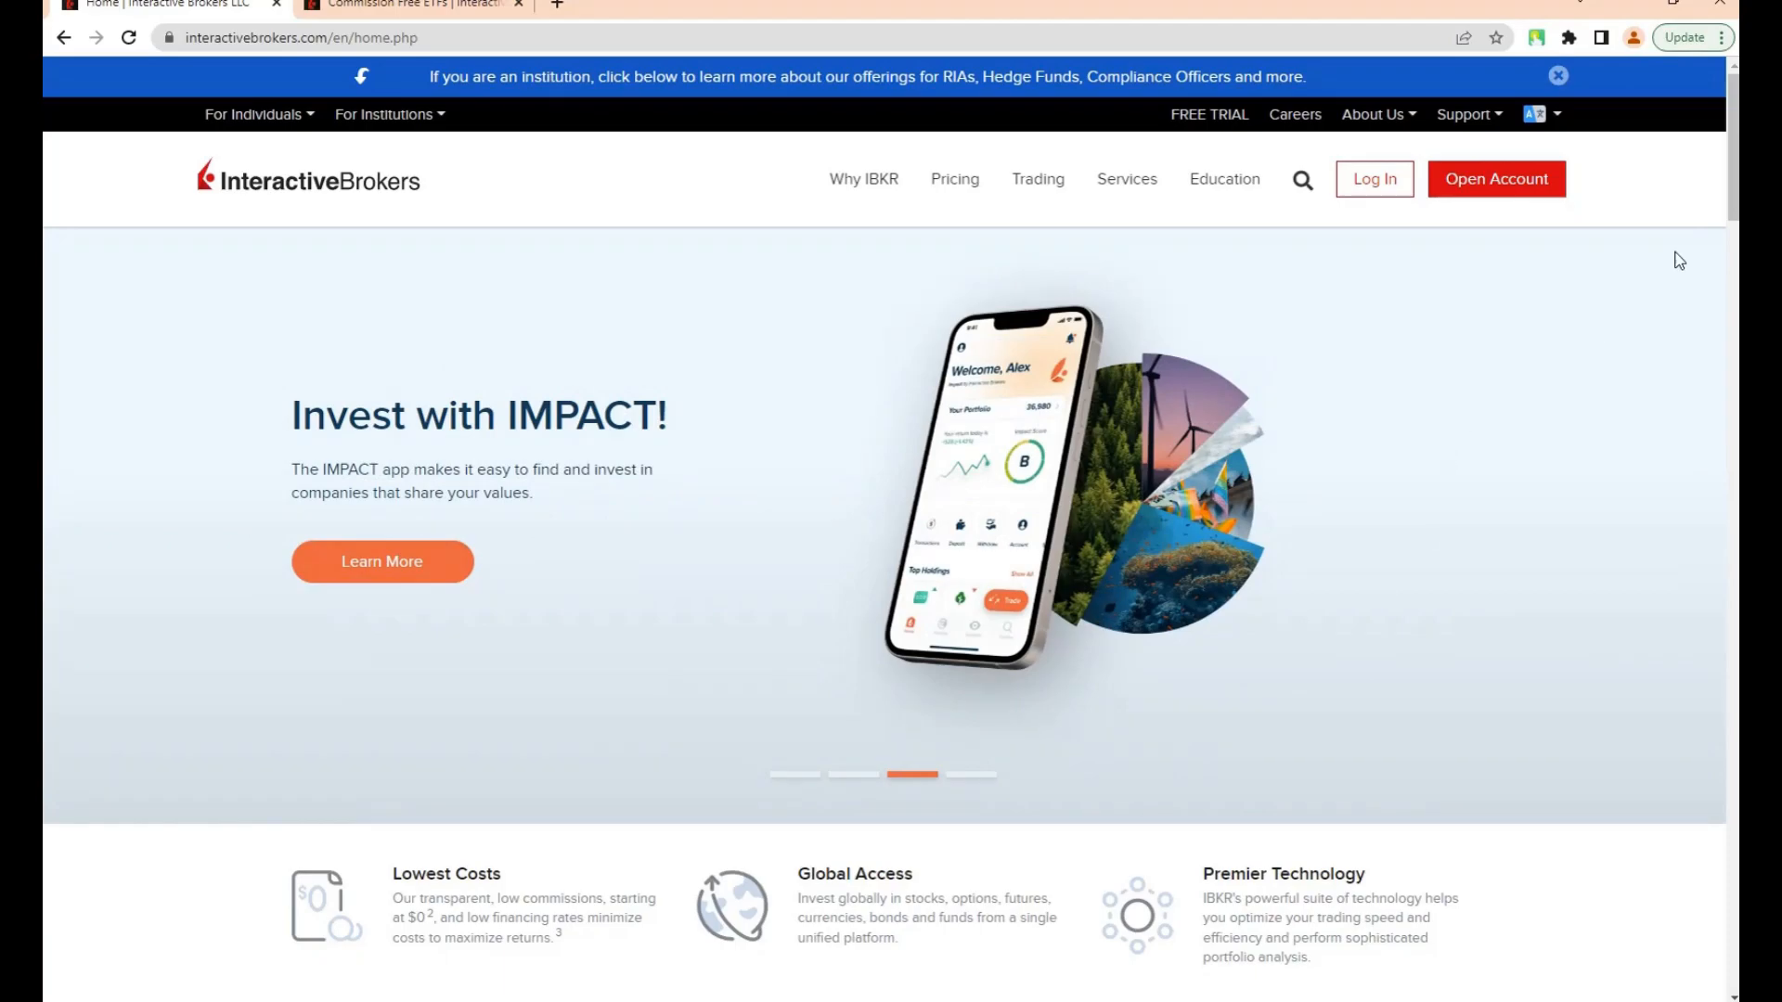
pyautogui.scroll(-3)
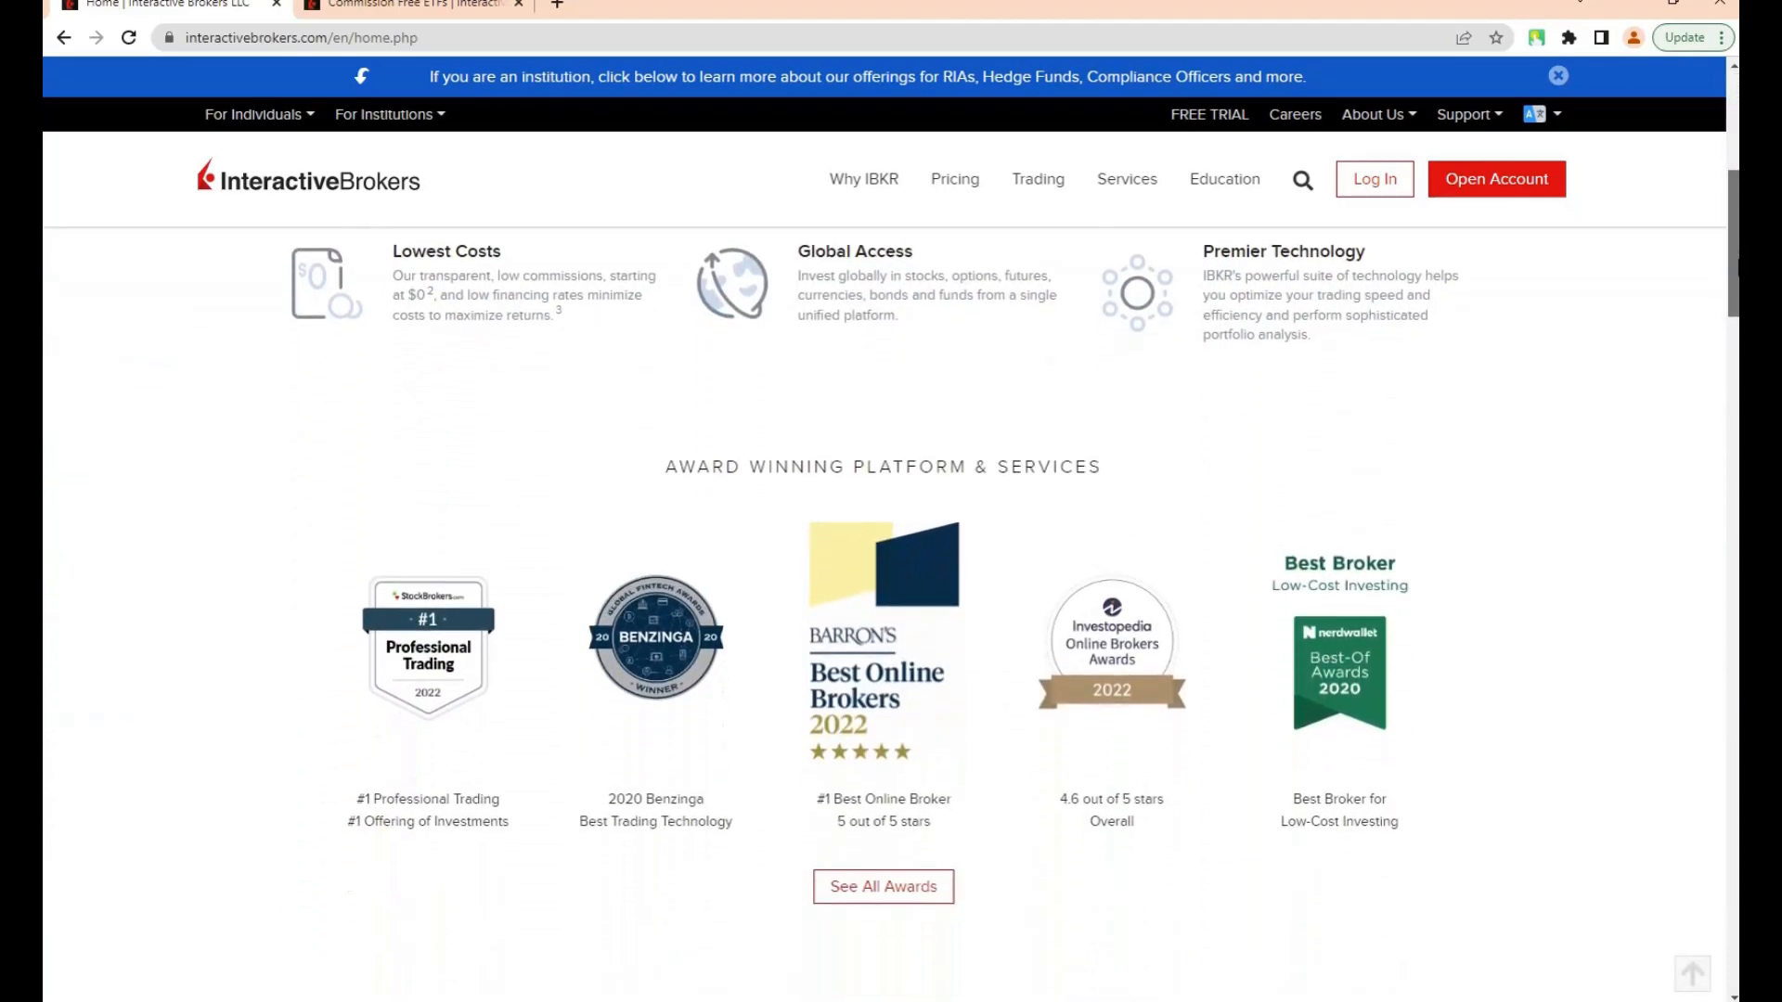
pyautogui.scroll(-3)
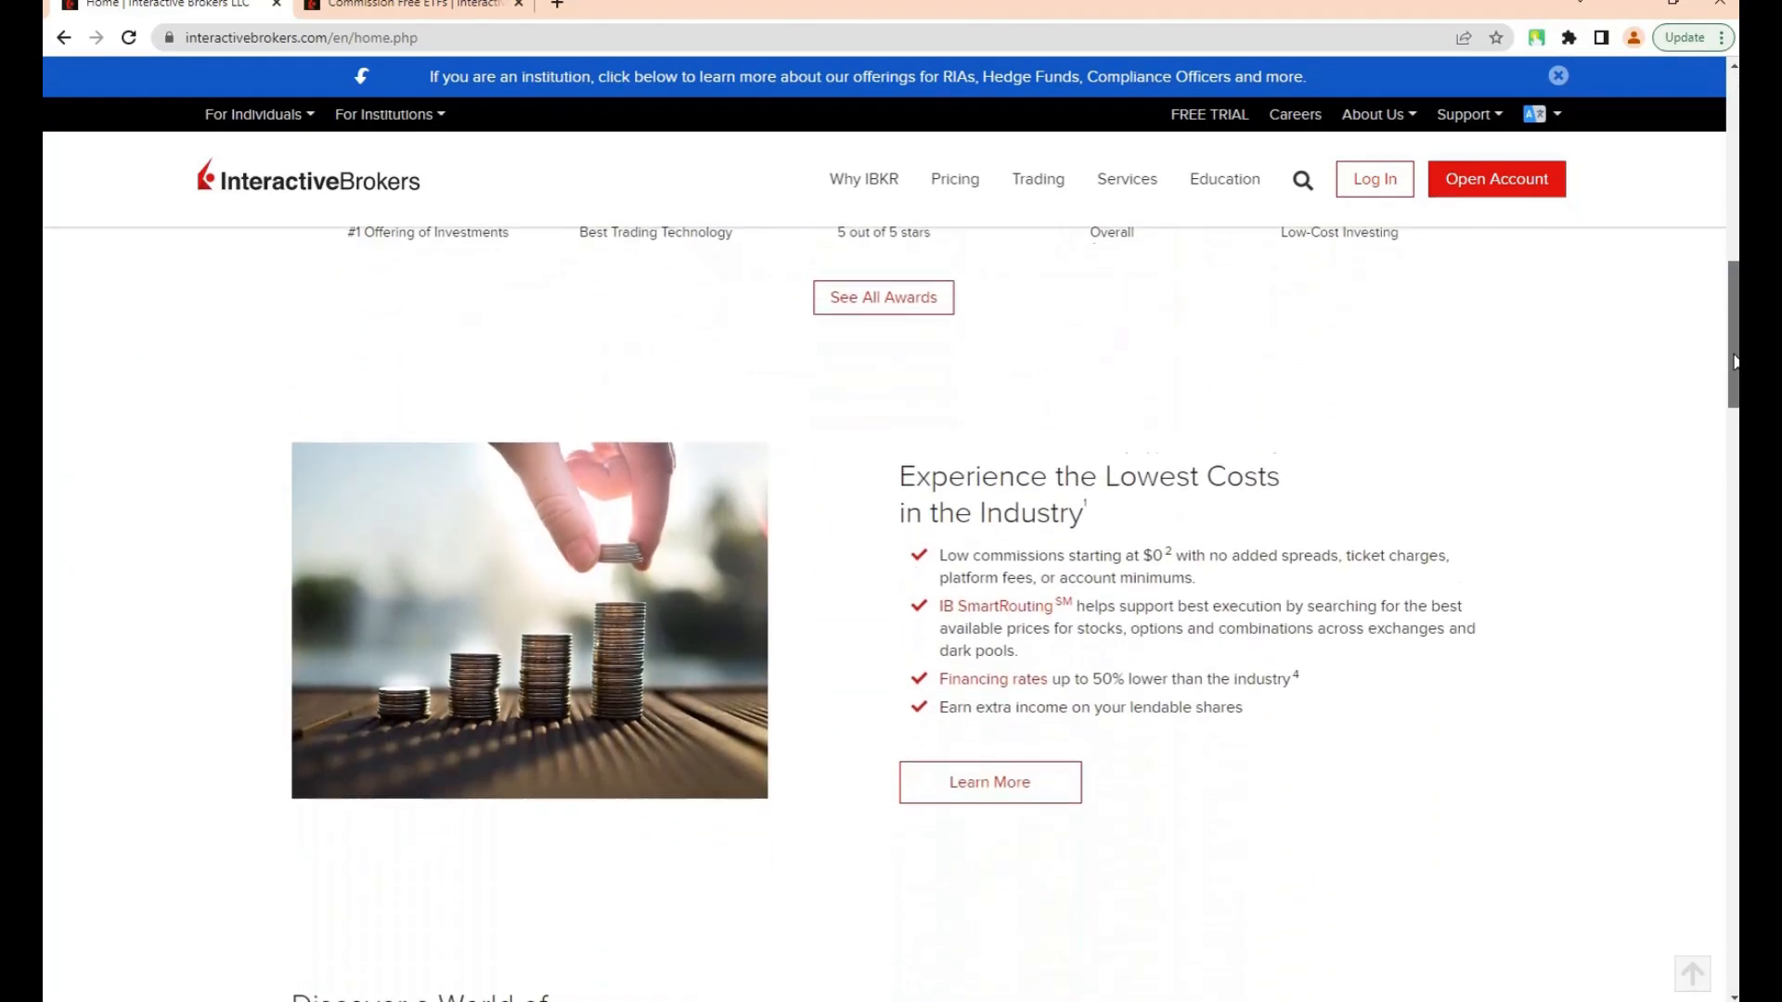
pyautogui.scroll(-3)
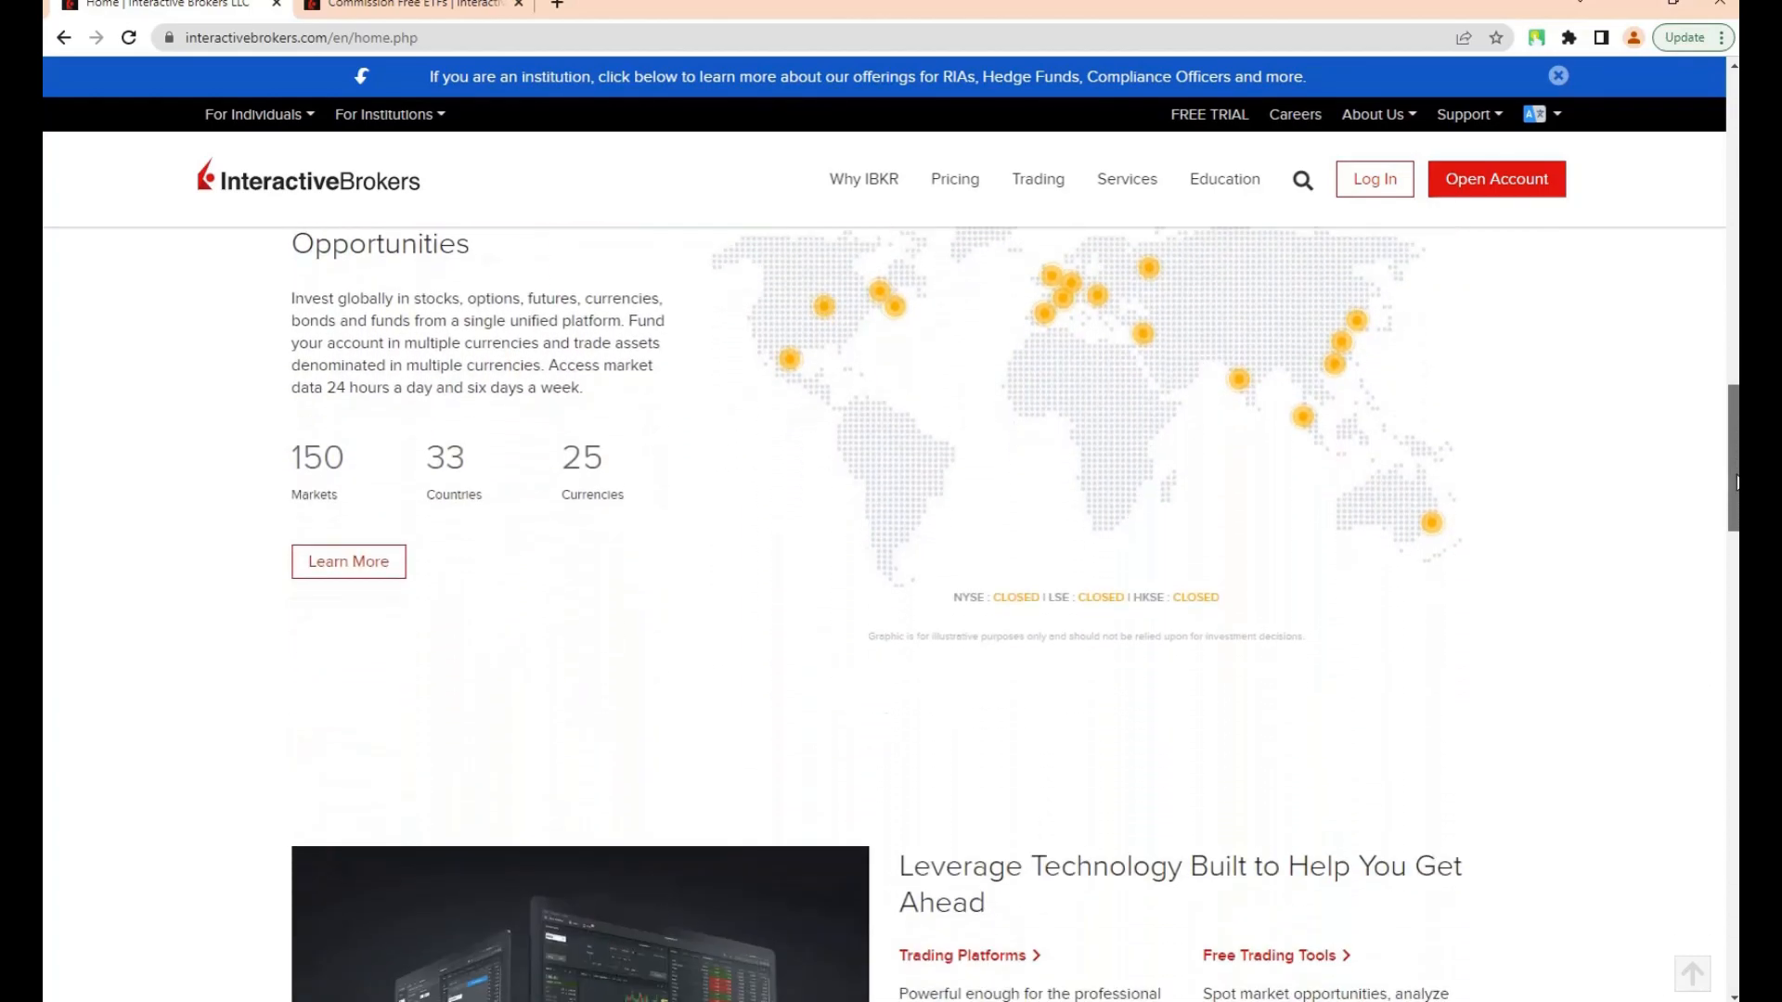
pyautogui.scroll(-3)
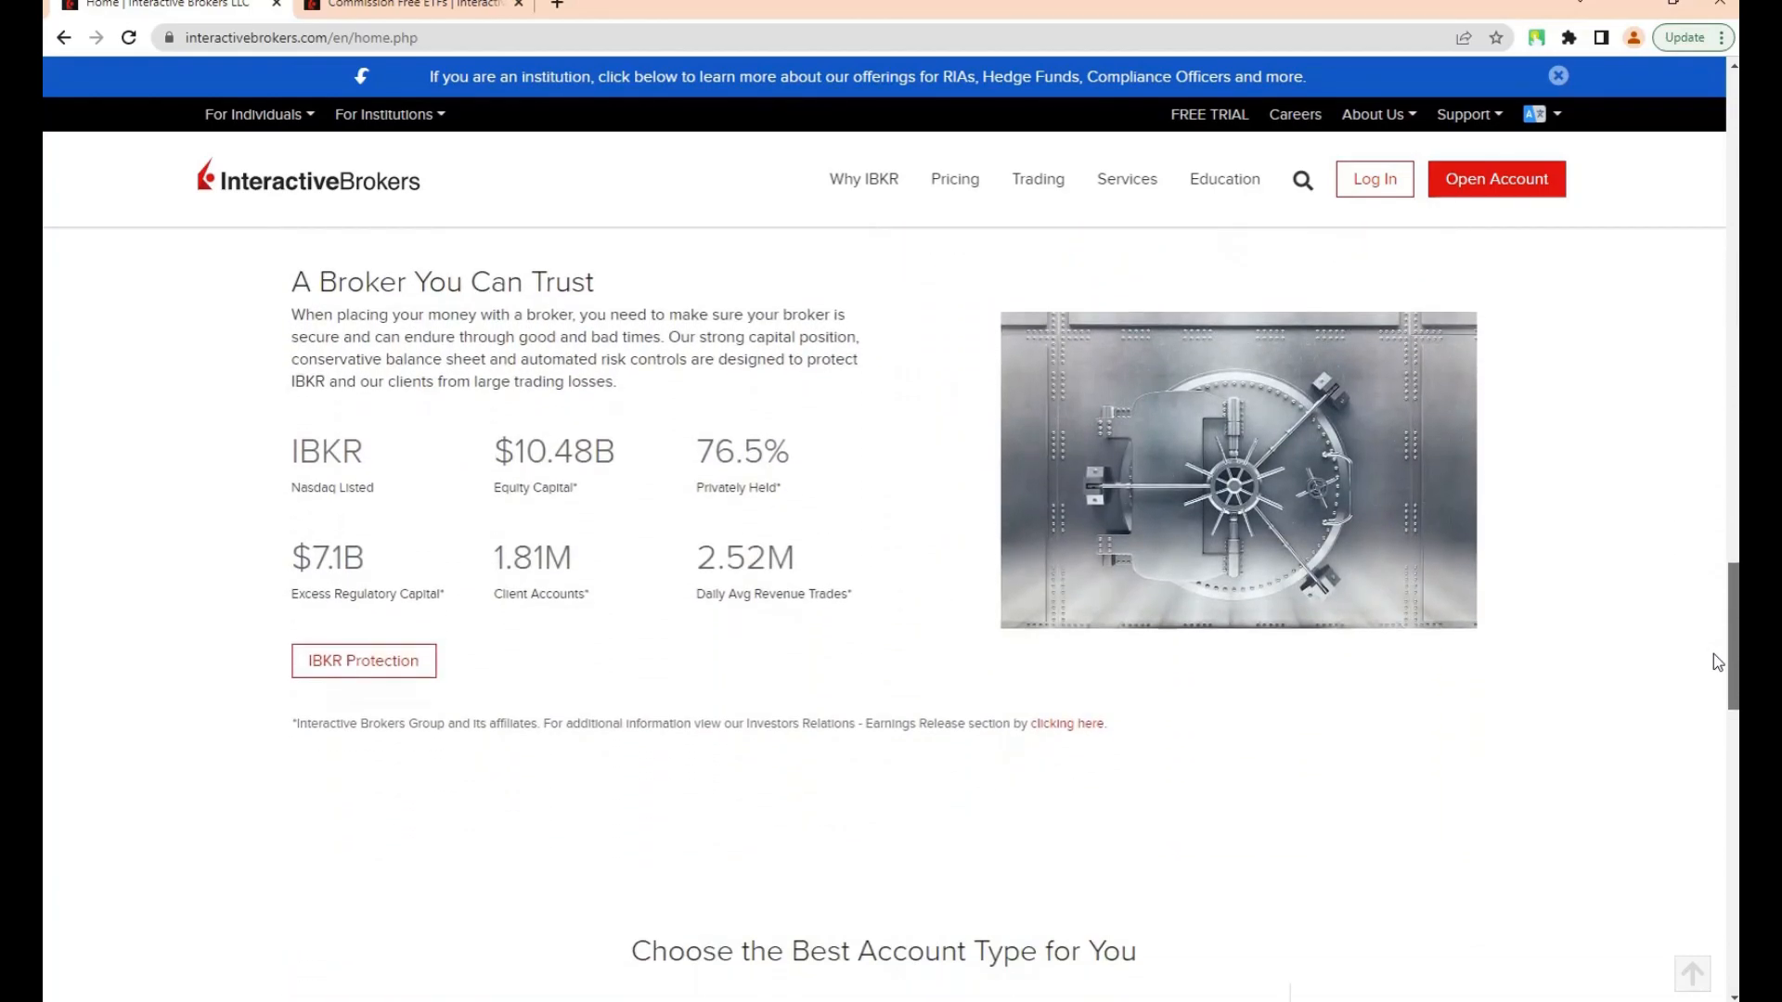
pyautogui.scroll(-3)
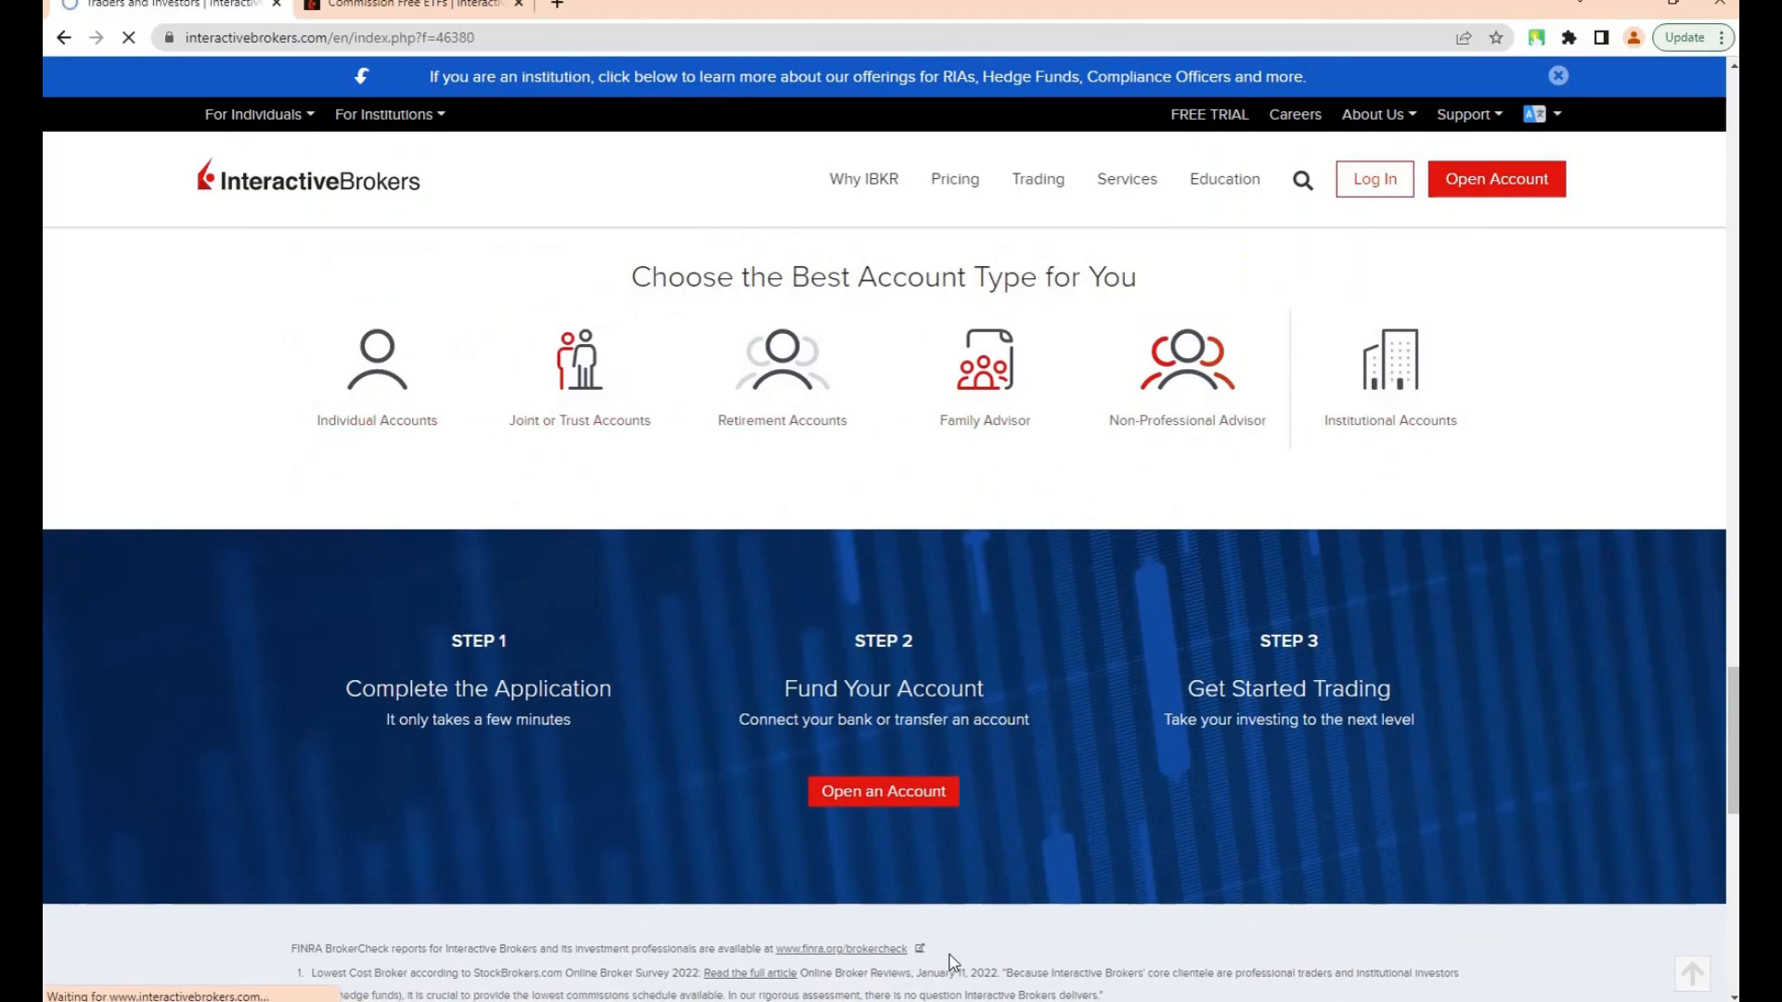
# Review the No Transaction Fee ETFs page, then go to Trading > Platforms.
pyautogui.click(410, 5)
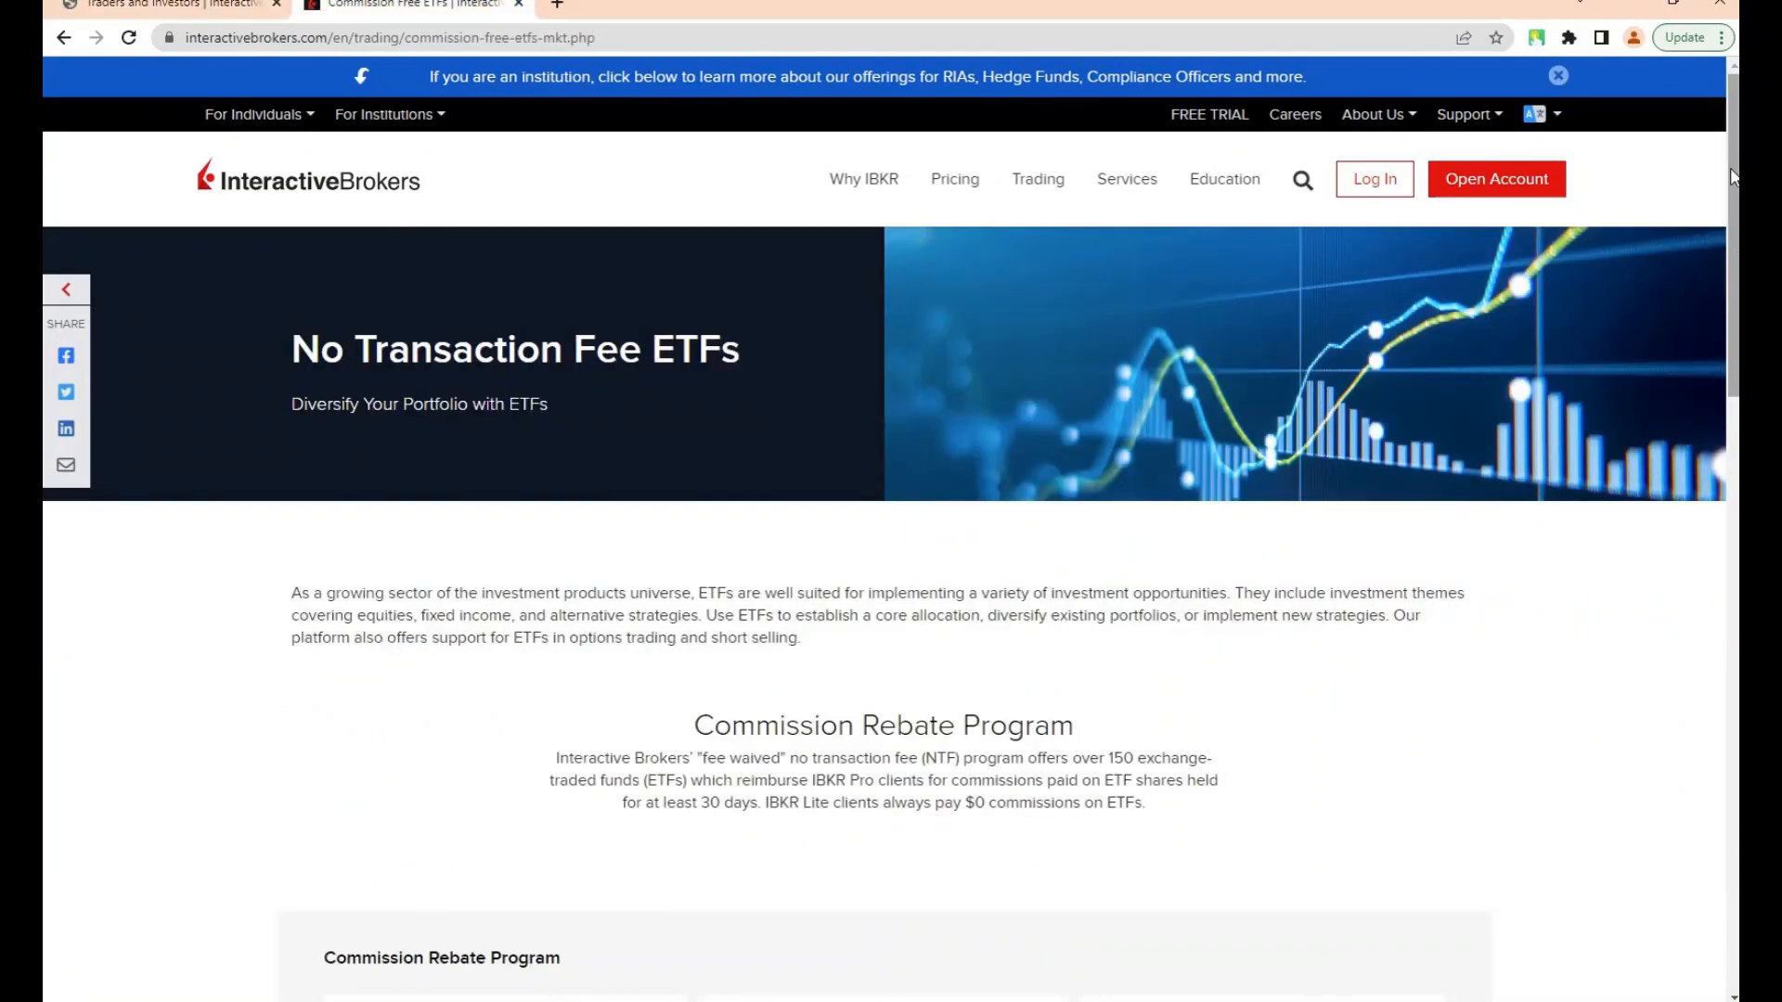
pyautogui.scroll(-3)
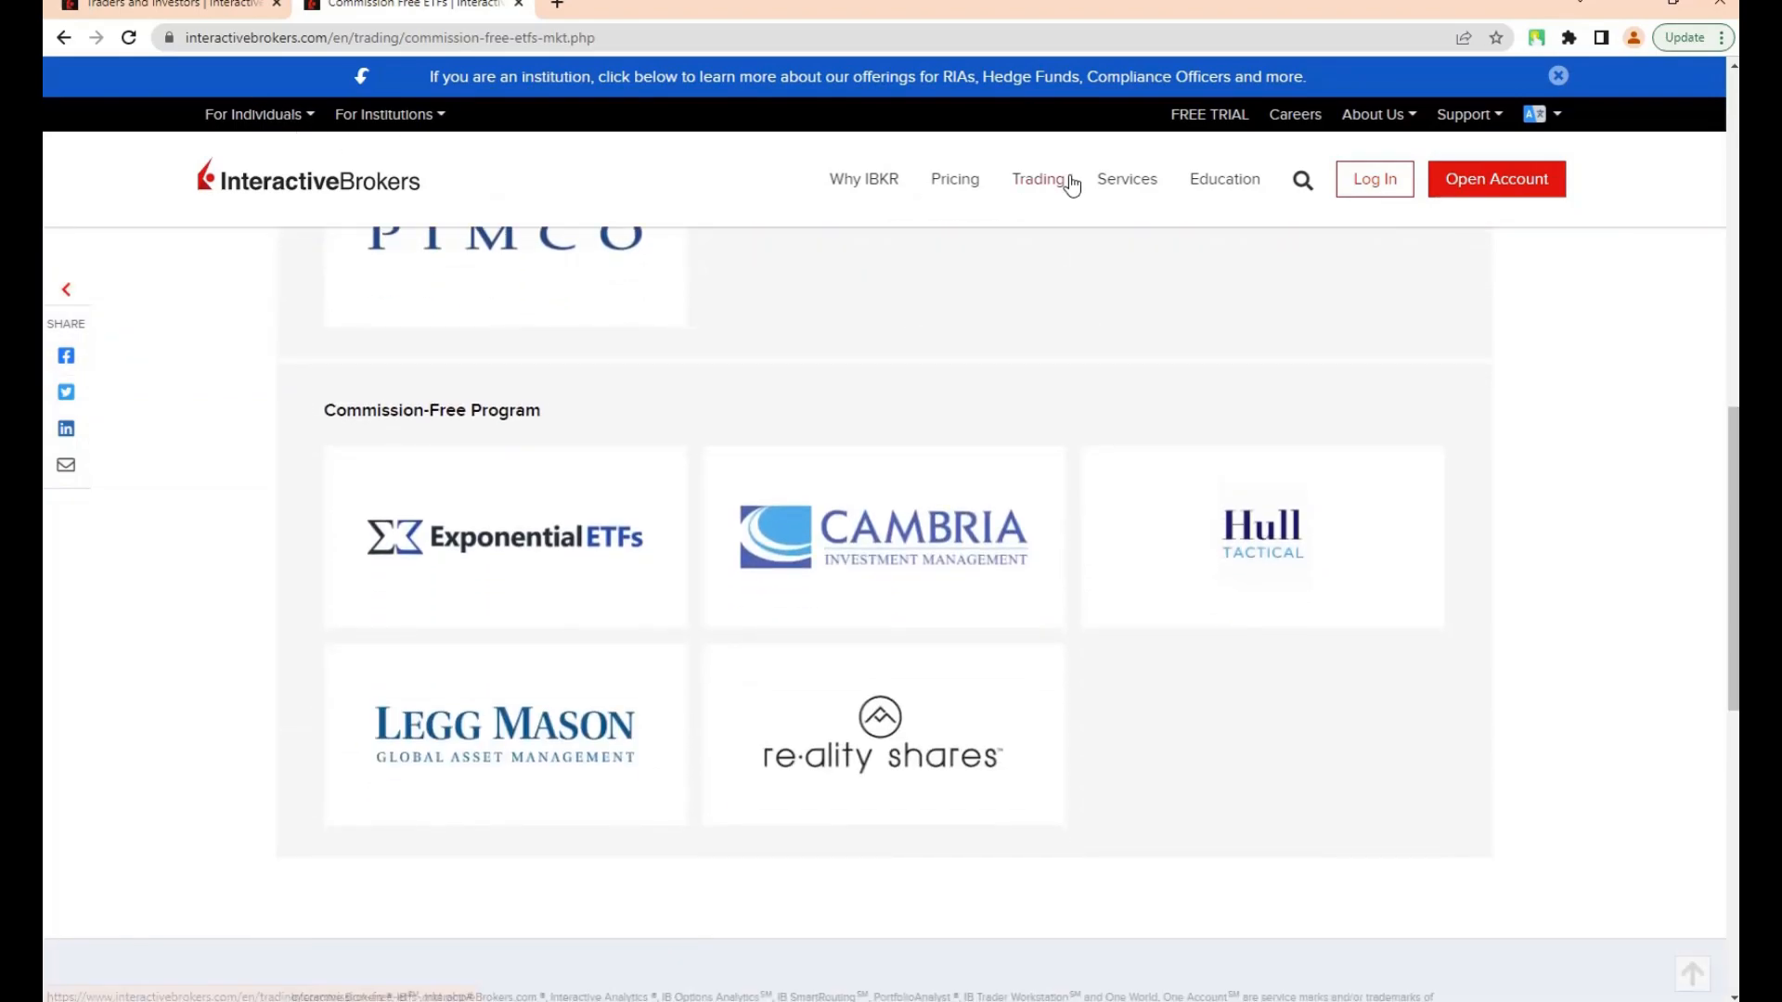
pyautogui.click(1037, 178)
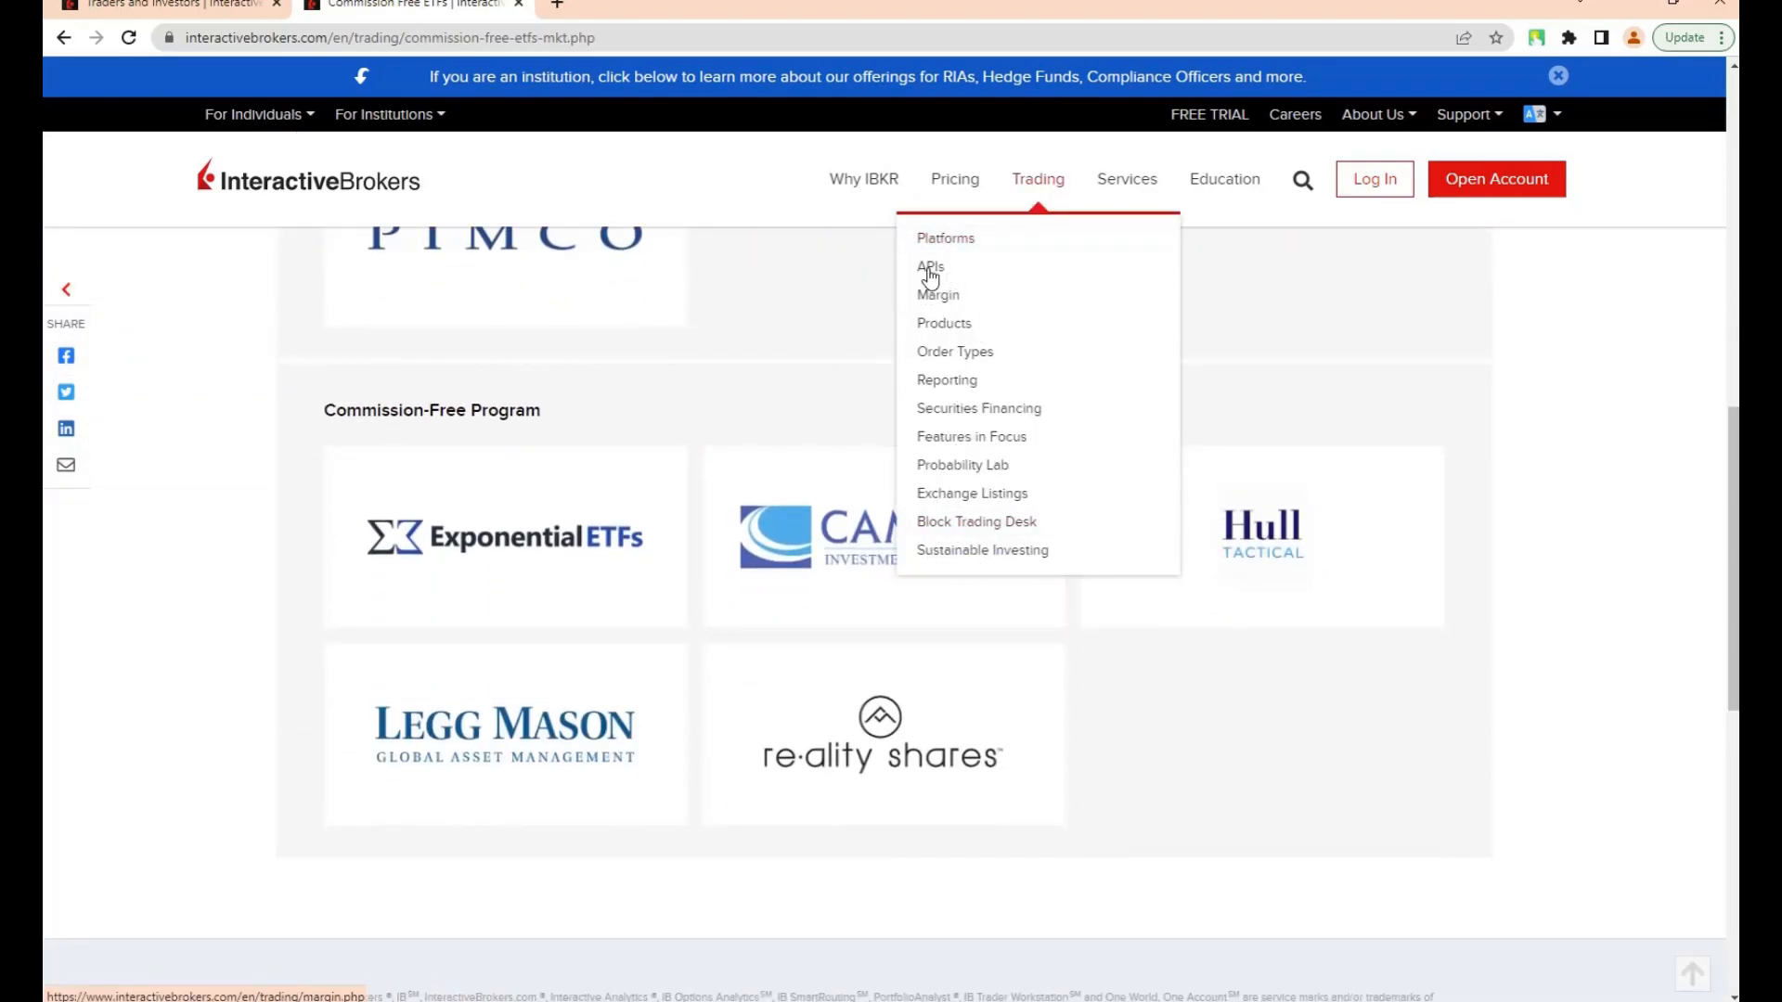
pyautogui.click(945, 238)
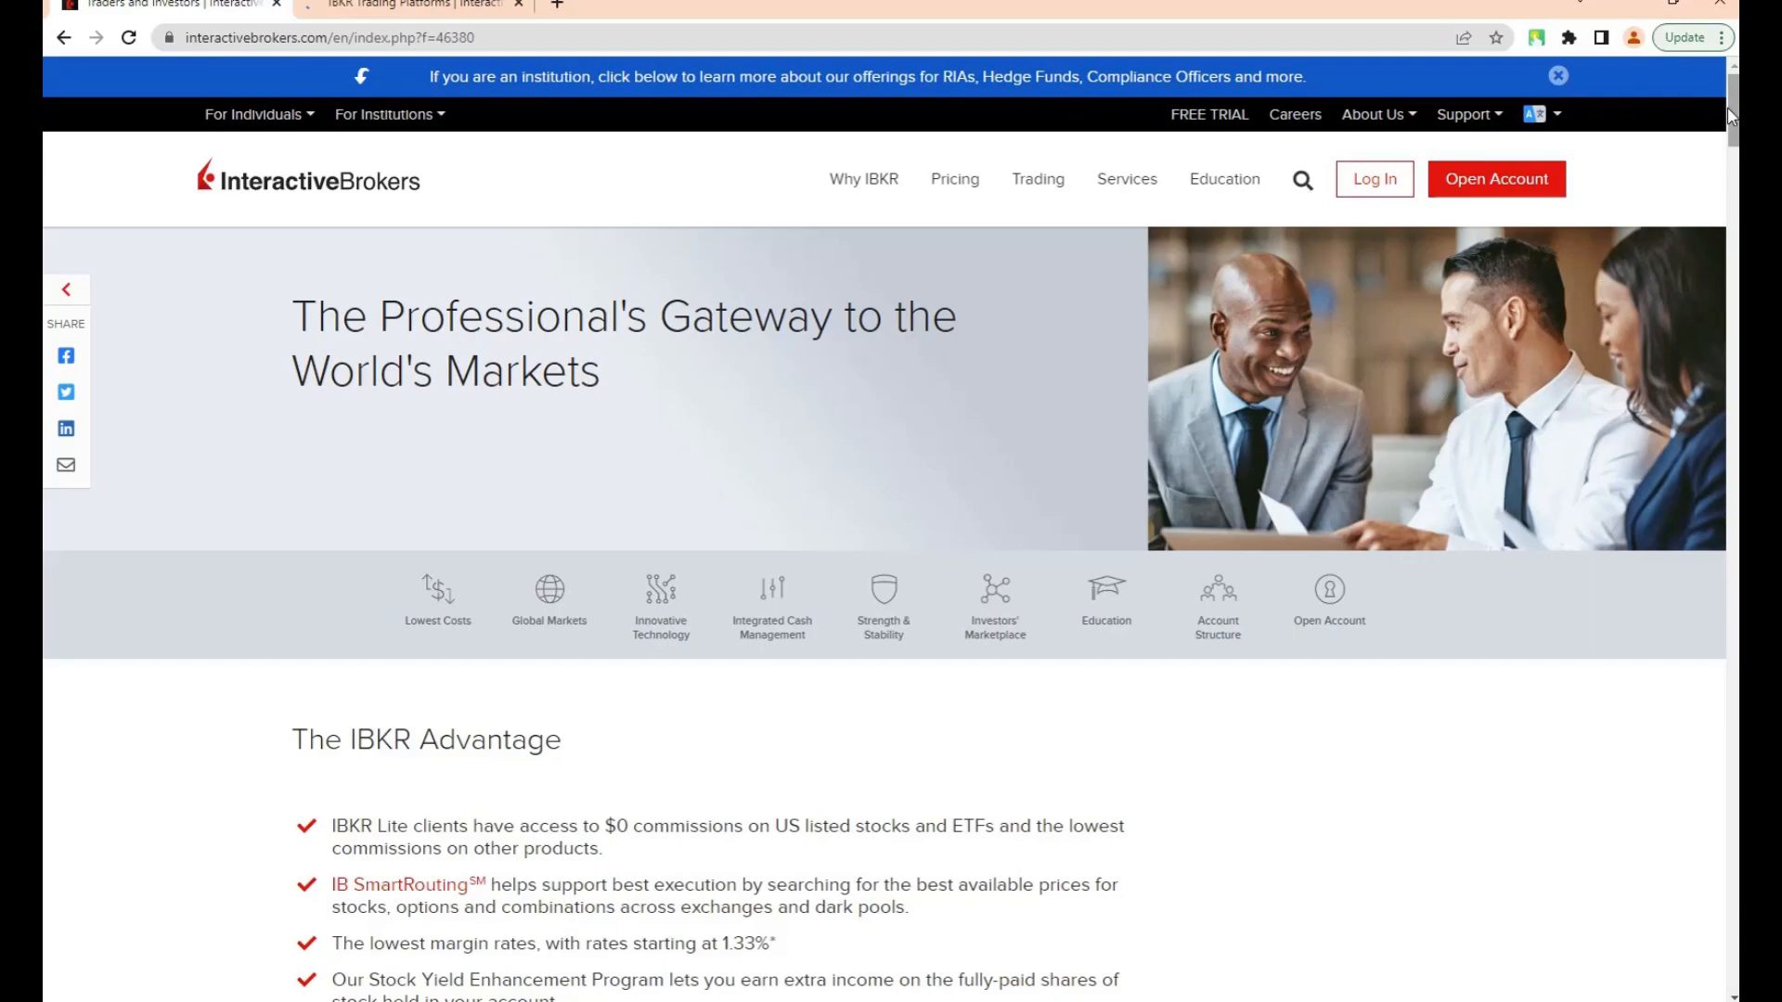
# Scroll through the IBKR overview landing page.
pyautogui.scroll(-3)
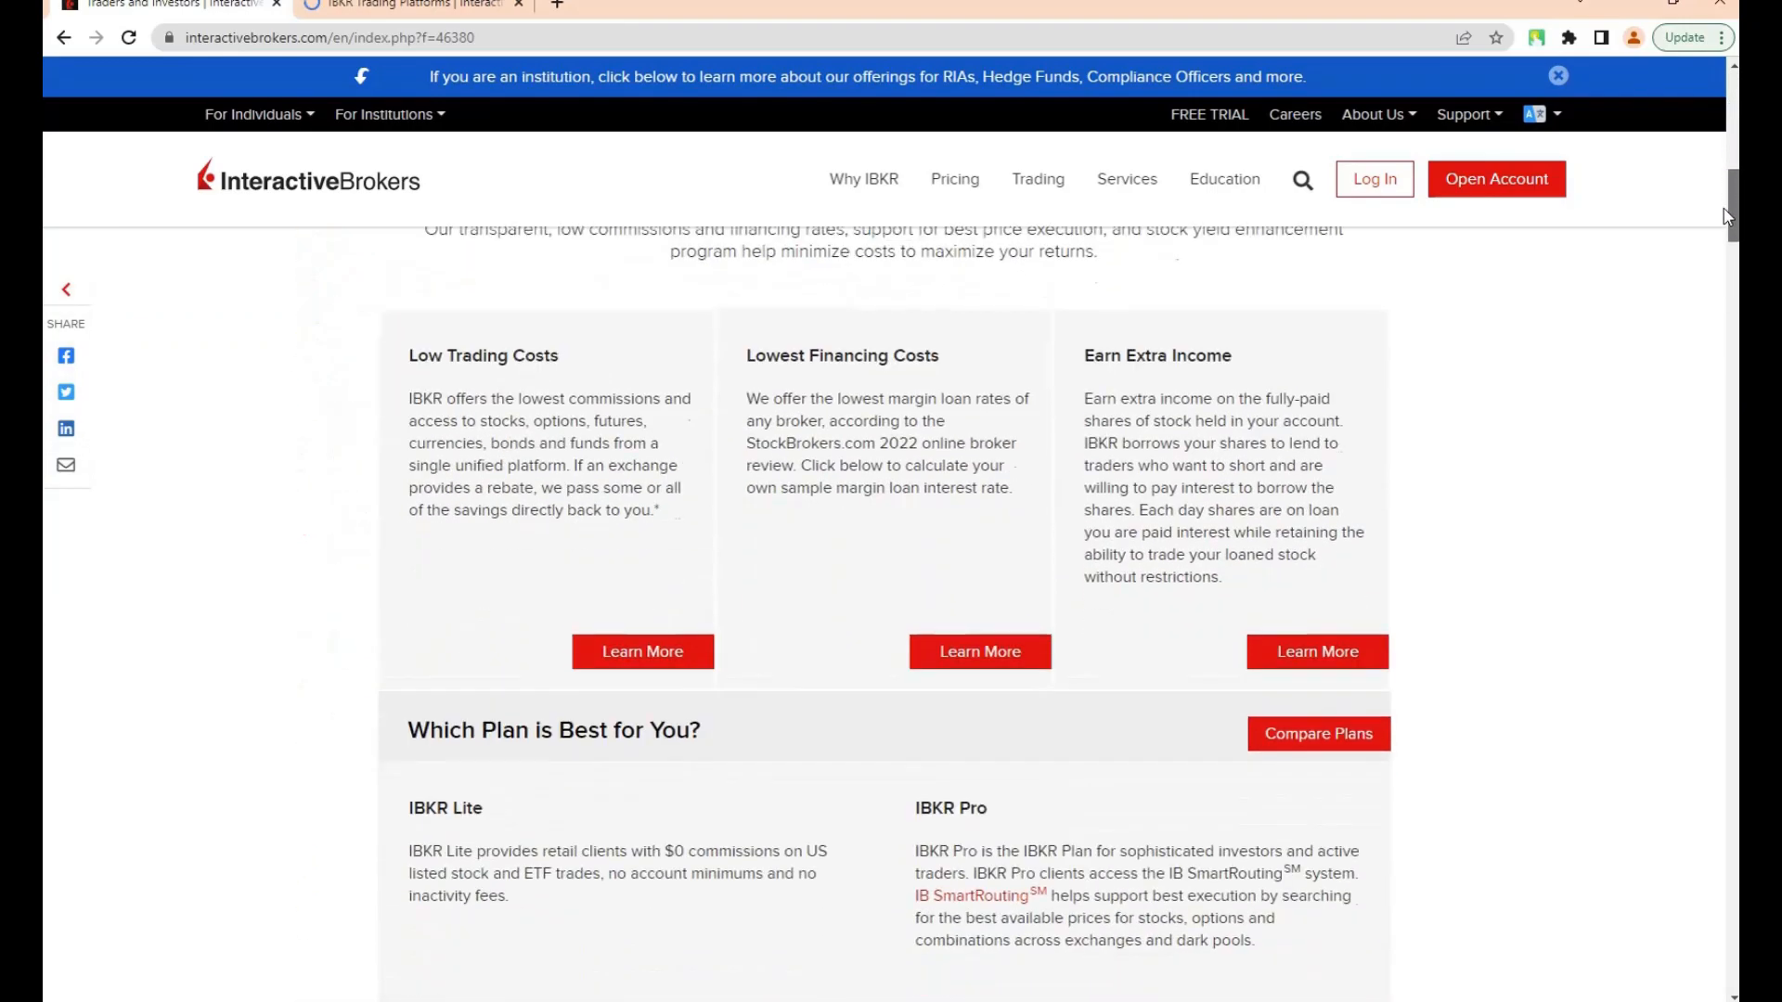
pyautogui.scroll(-3)
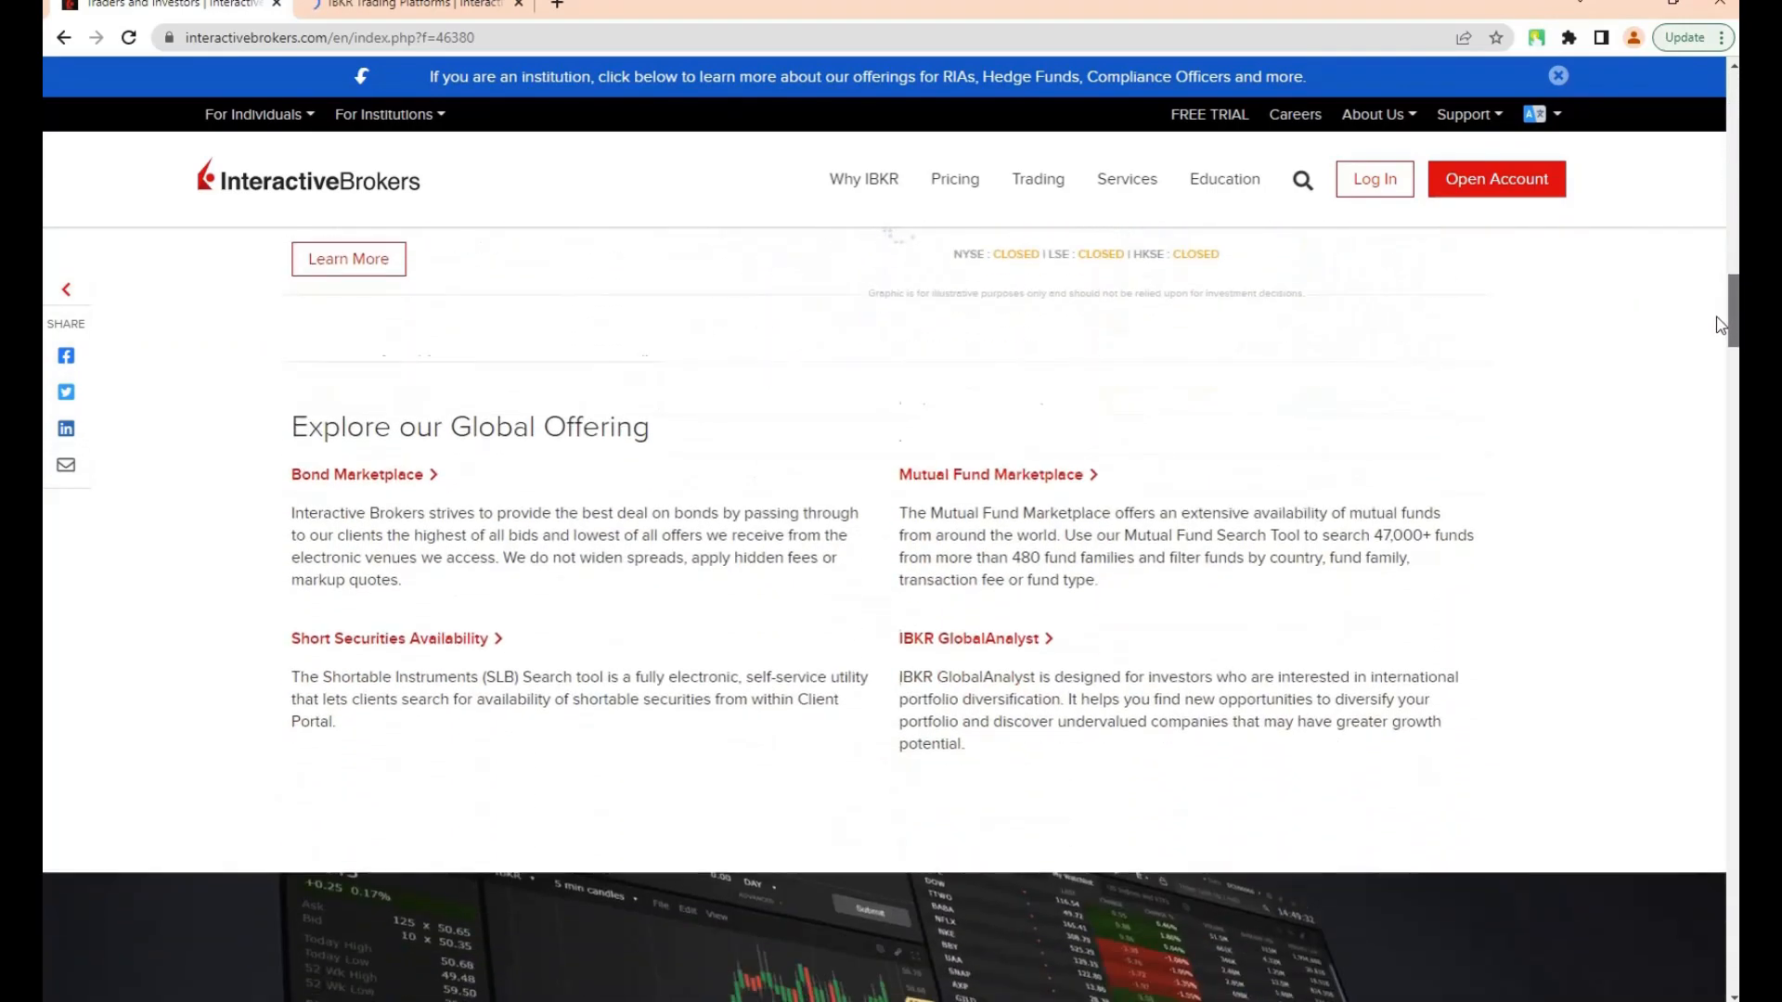
pyautogui.scroll(-3)
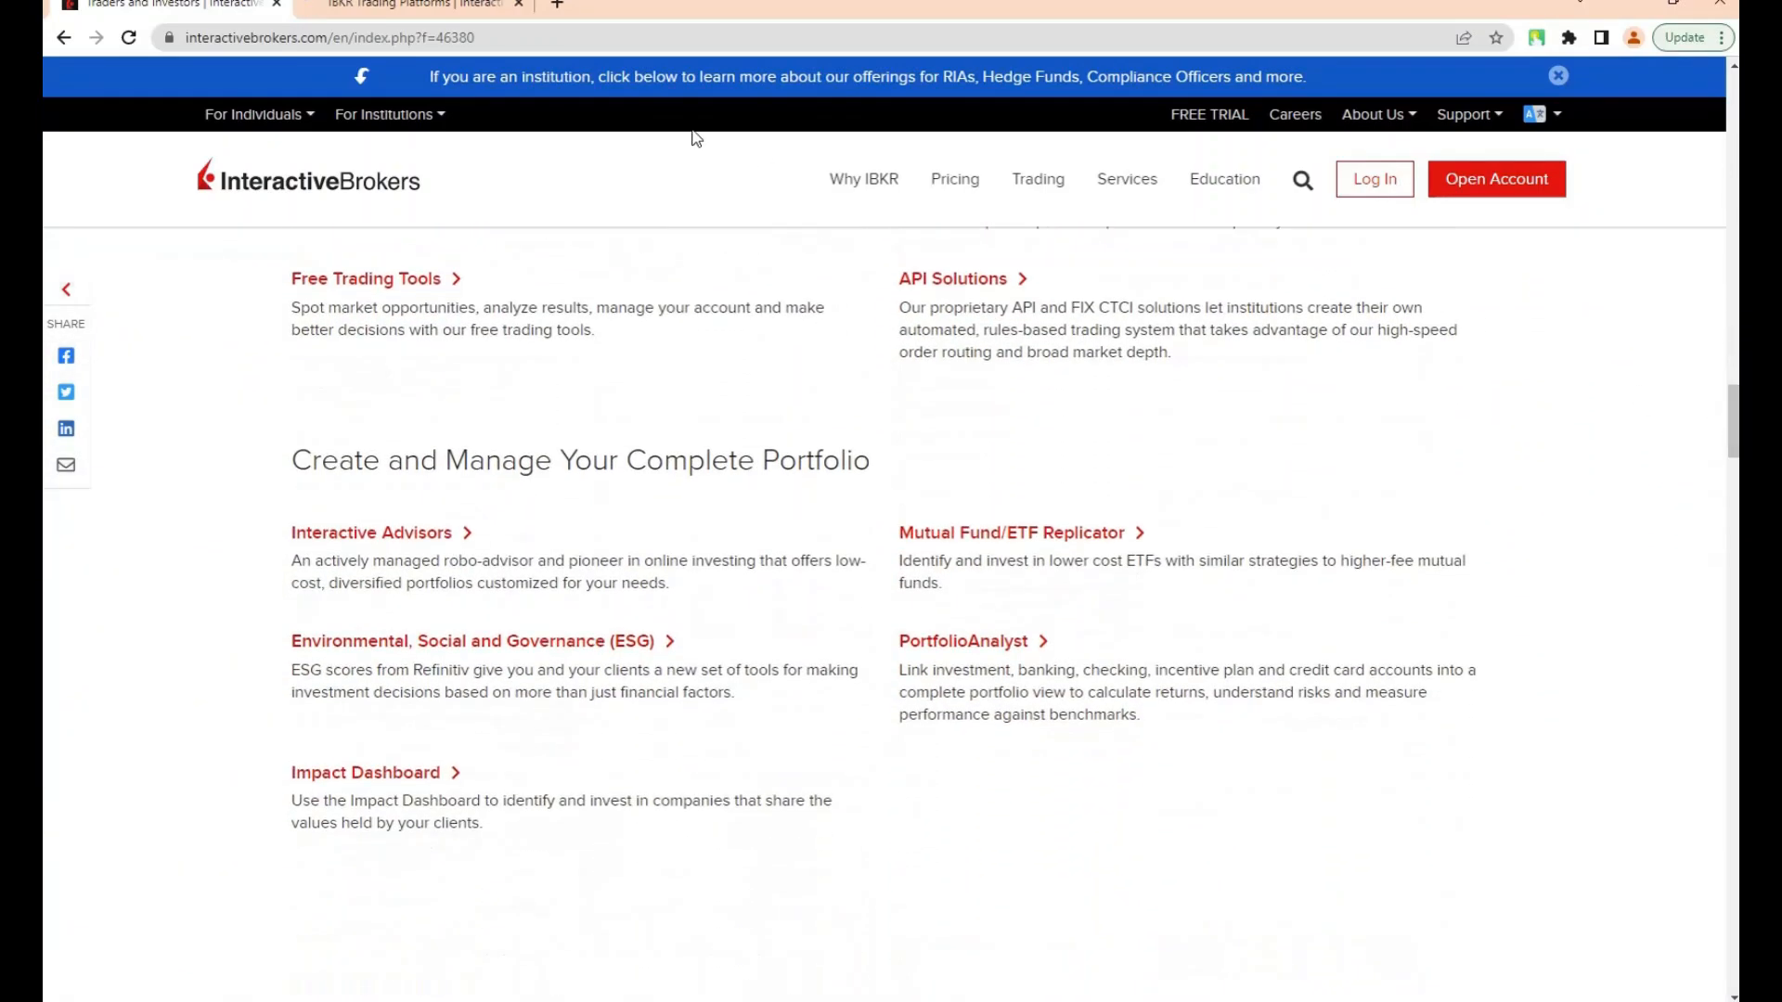
# Switch to the IBKR Trading Platforms page and scroll down to Trading Features.
pyautogui.click(409, 4)
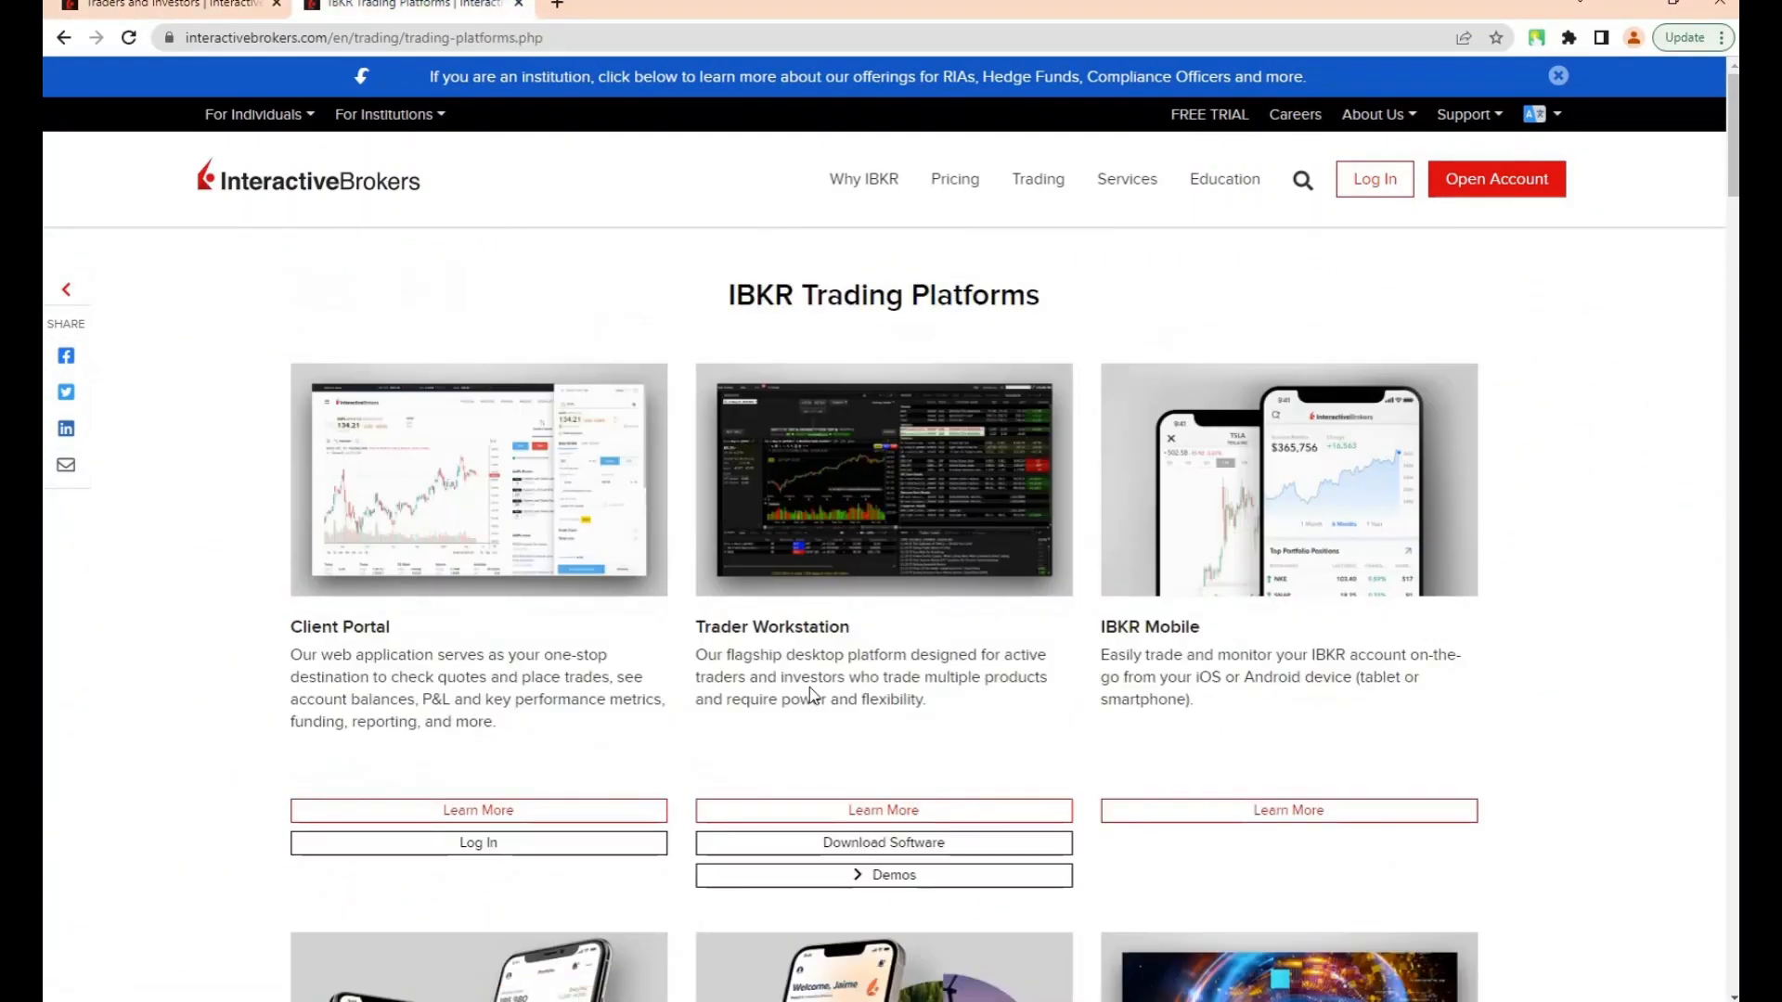
pyautogui.scroll(-3)
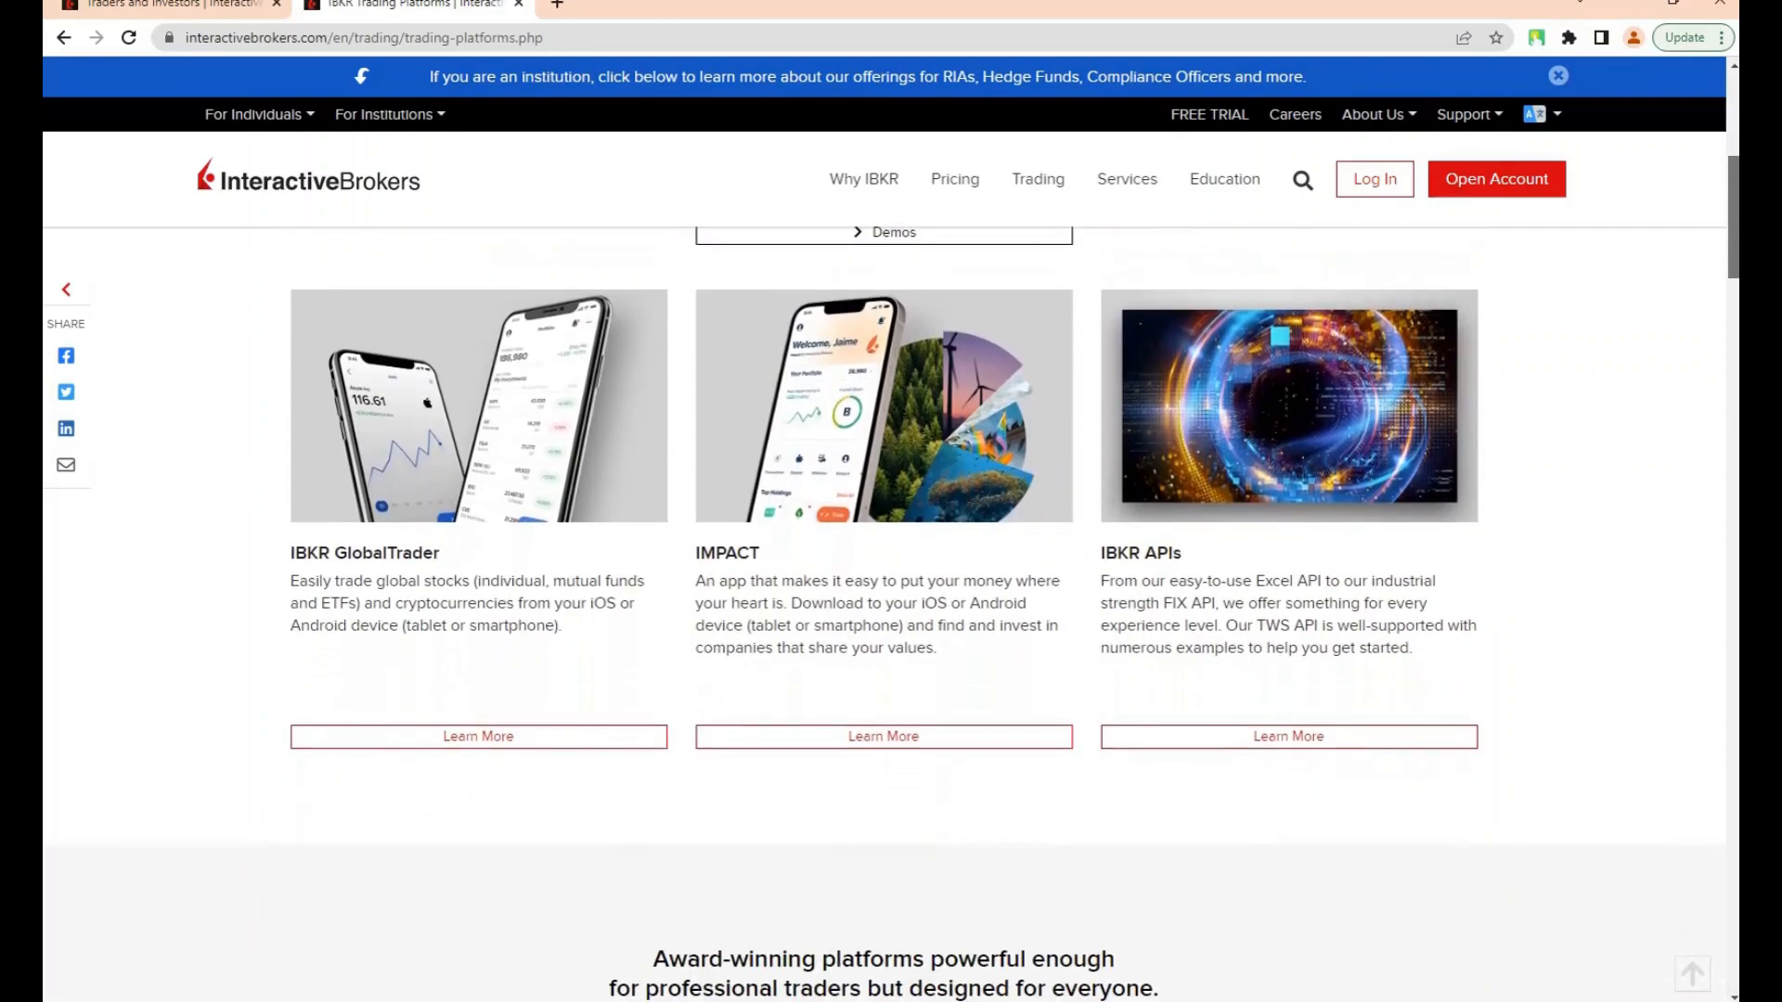
pyautogui.scroll(-3)
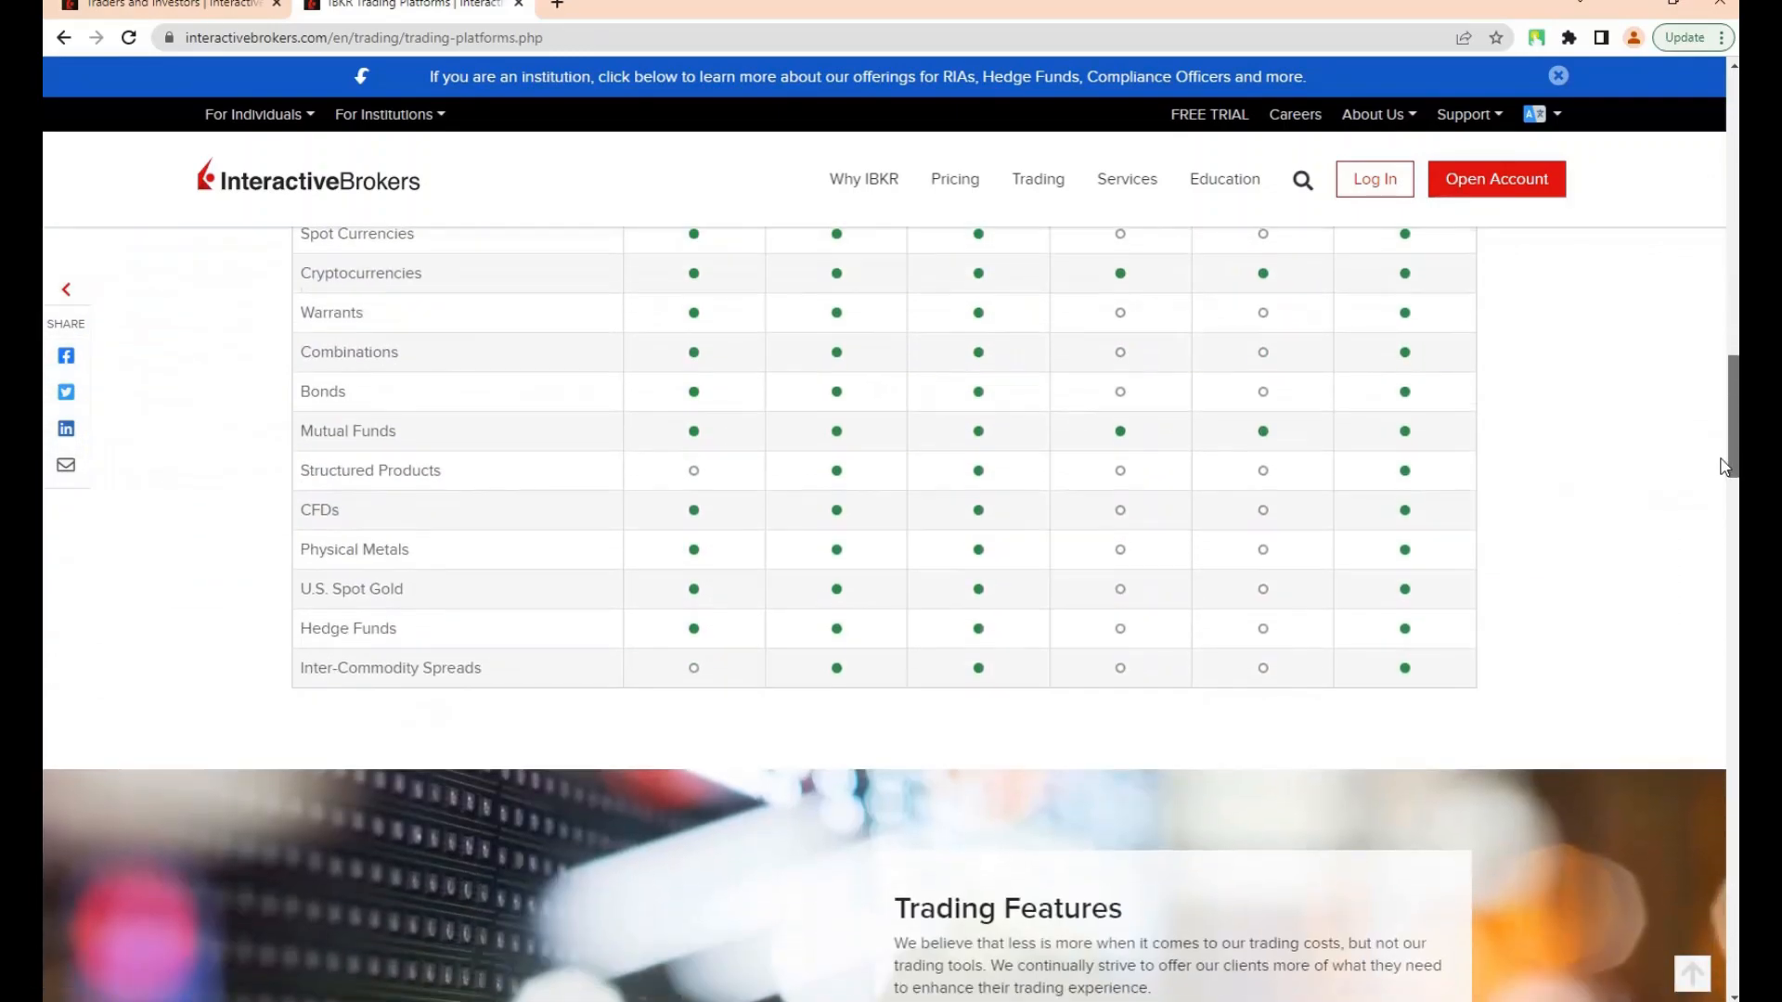
pyautogui.scroll(-3)
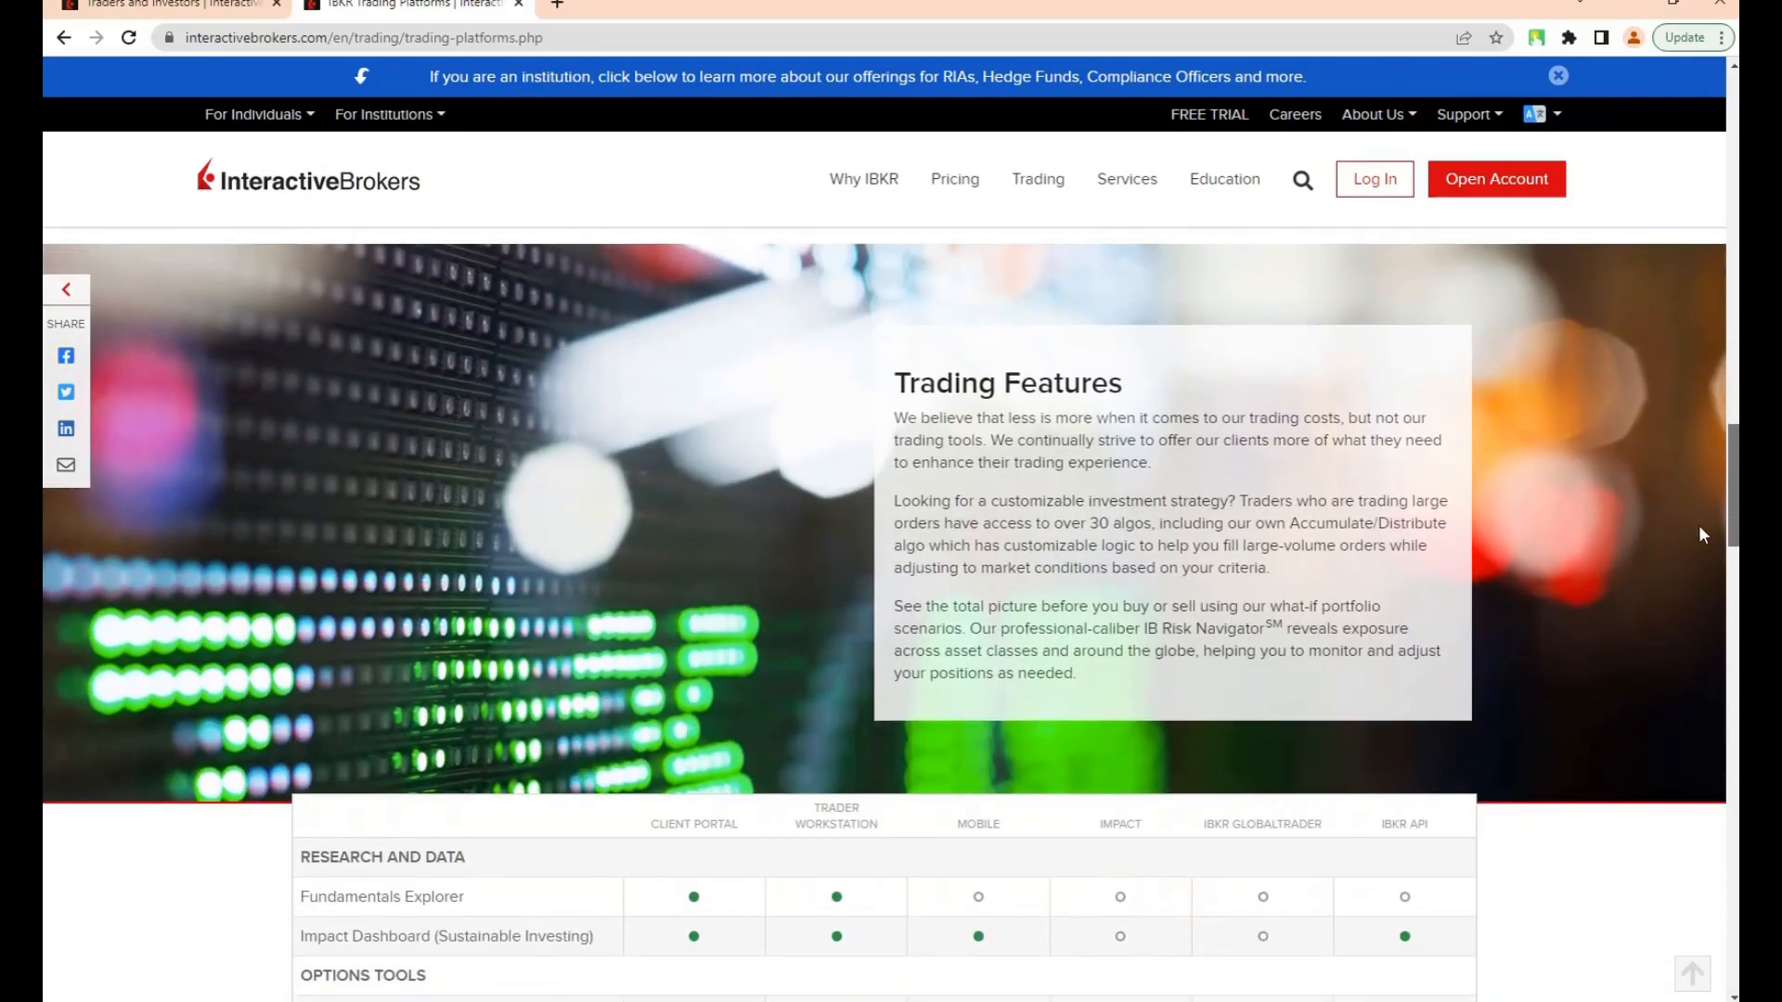